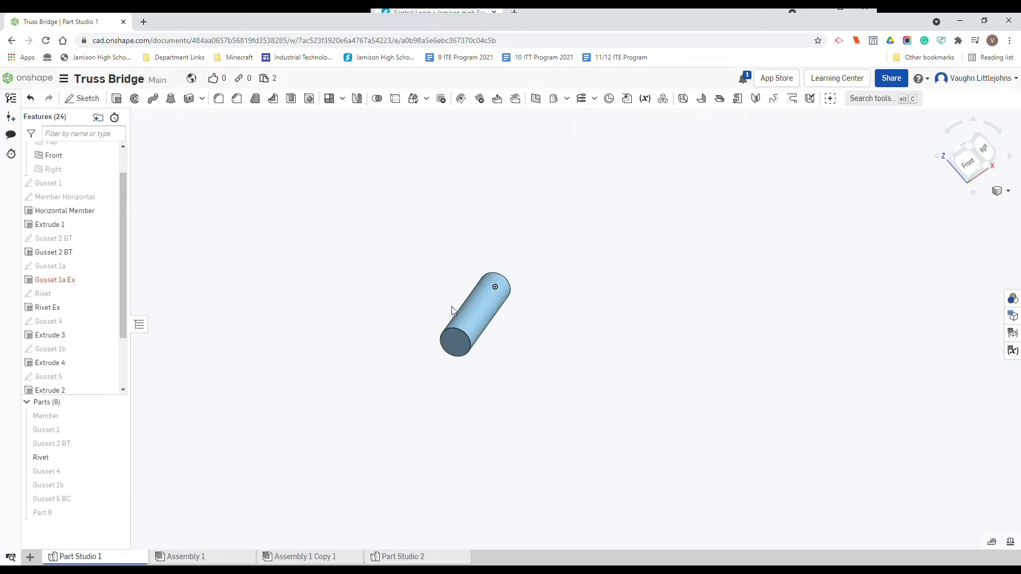
mouse_move(503, 354)
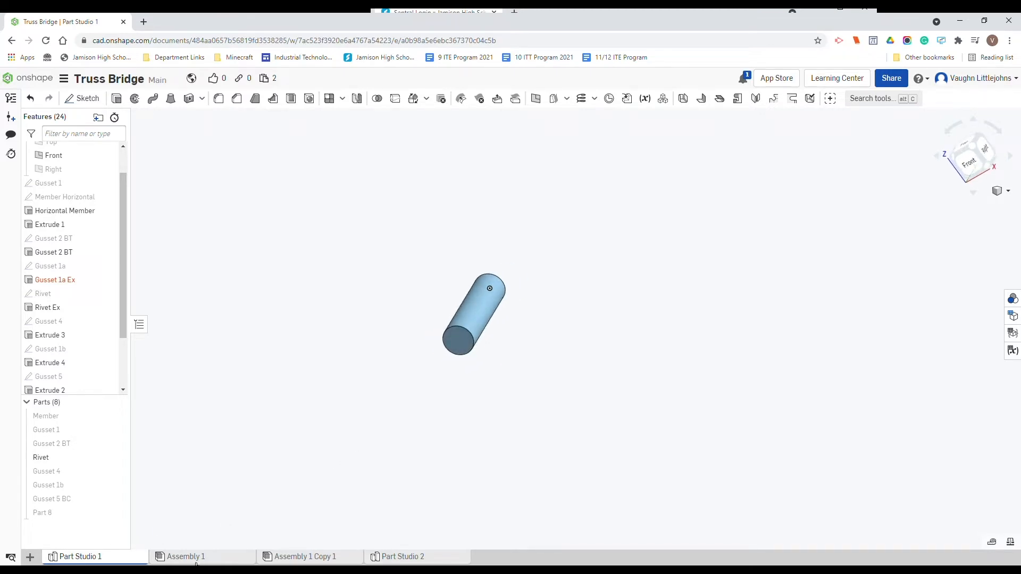
Show the Truss Bridge assembly to see the rivets in the gusset plate holes.
click(185, 557)
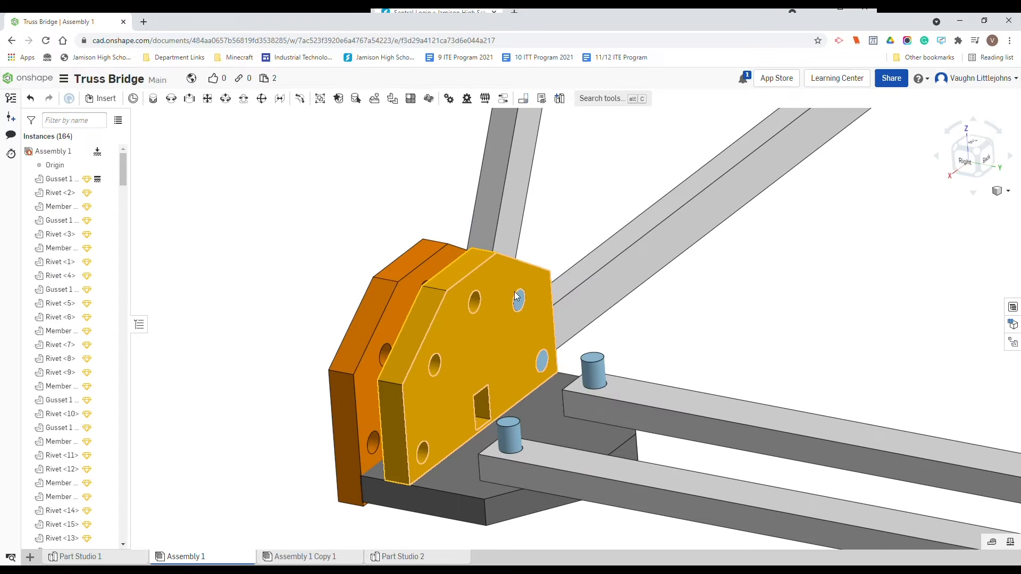
click(510, 440)
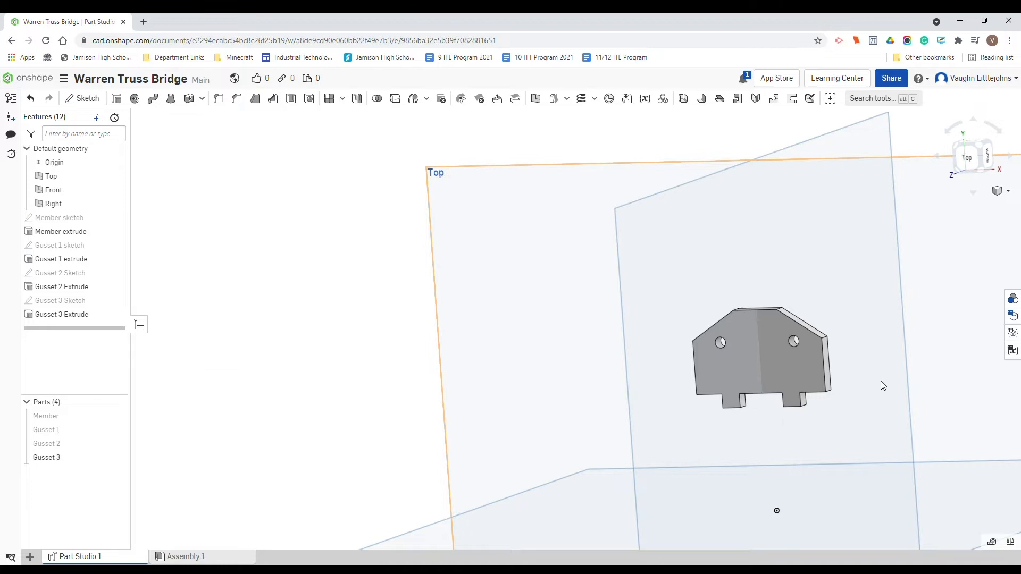
mouse_move(653, 449)
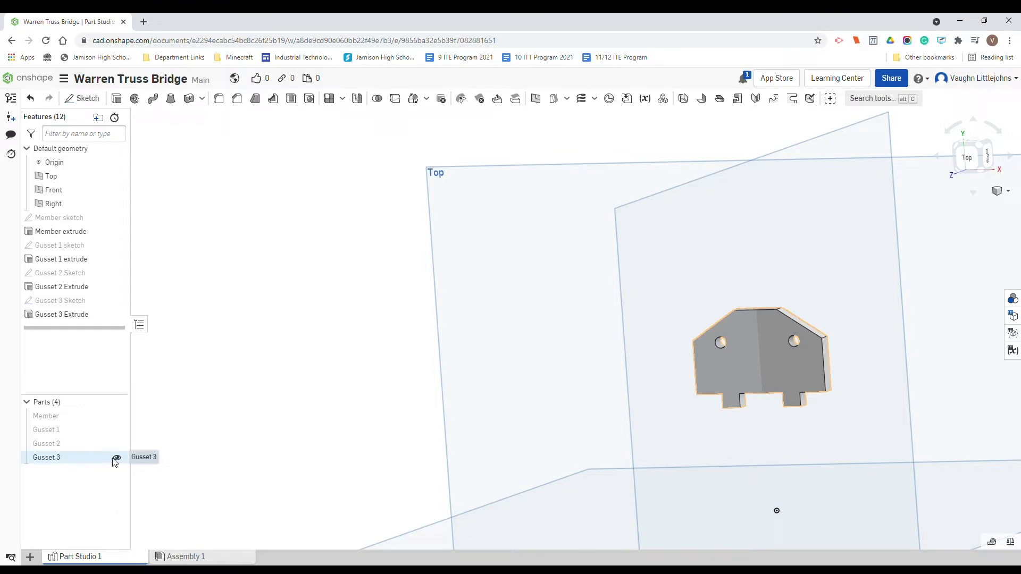
Hide Gusset 3 and view the Front plane head-on.
click(117, 458)
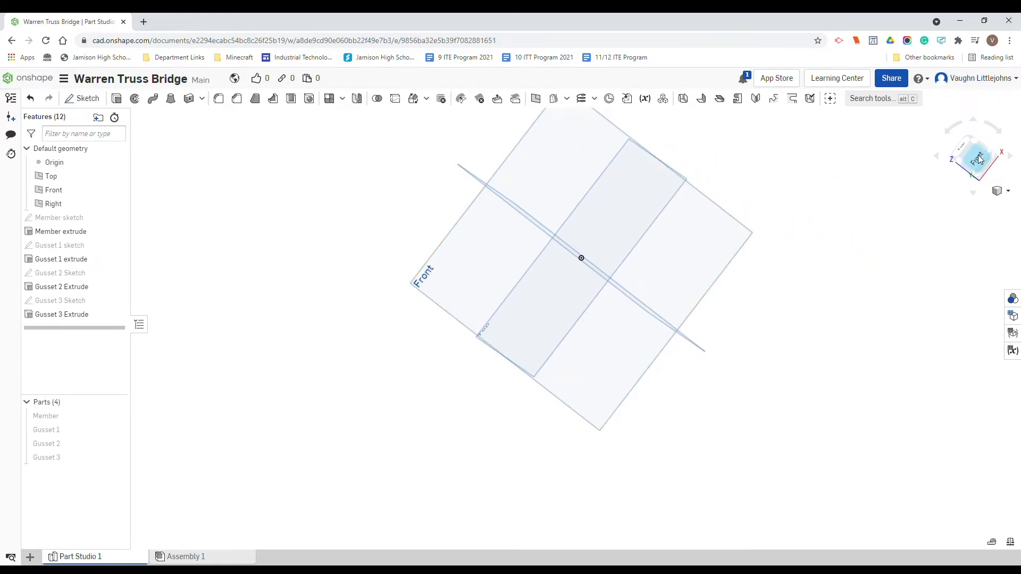
click(978, 159)
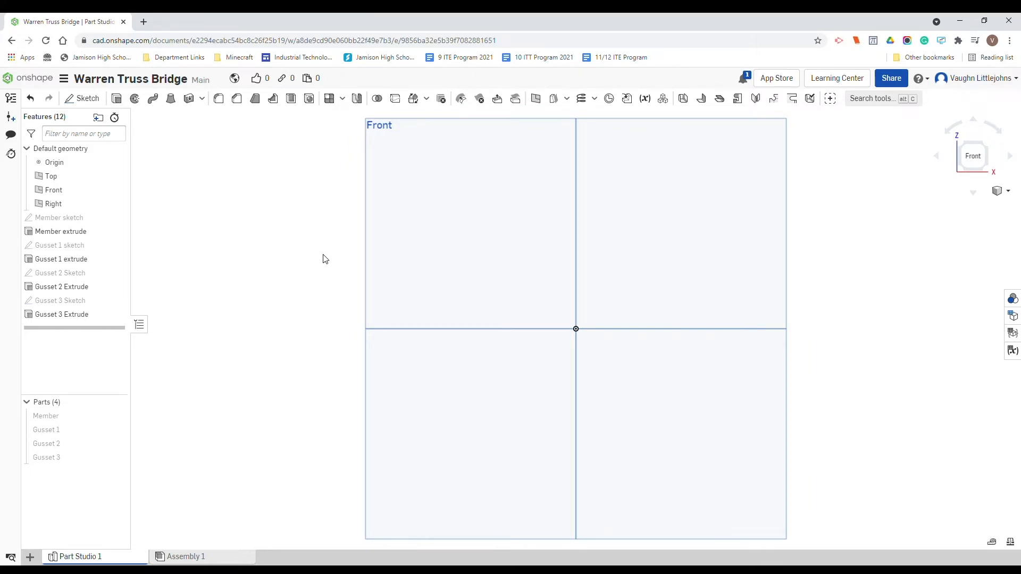
mouse_move(363, 252)
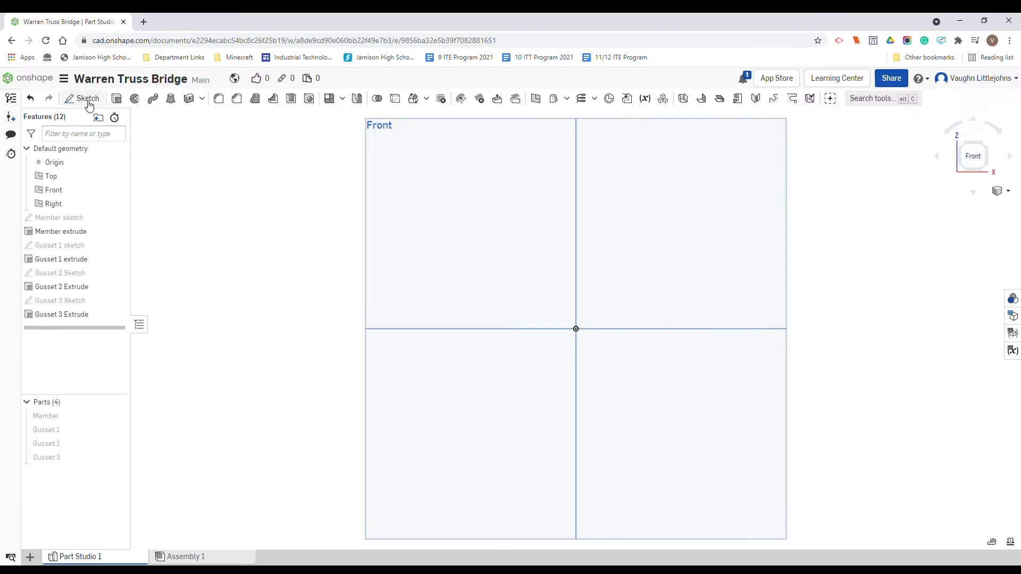
Sketch a center-point circle on the Front plane with a 2.4 diameter.
click(87, 98)
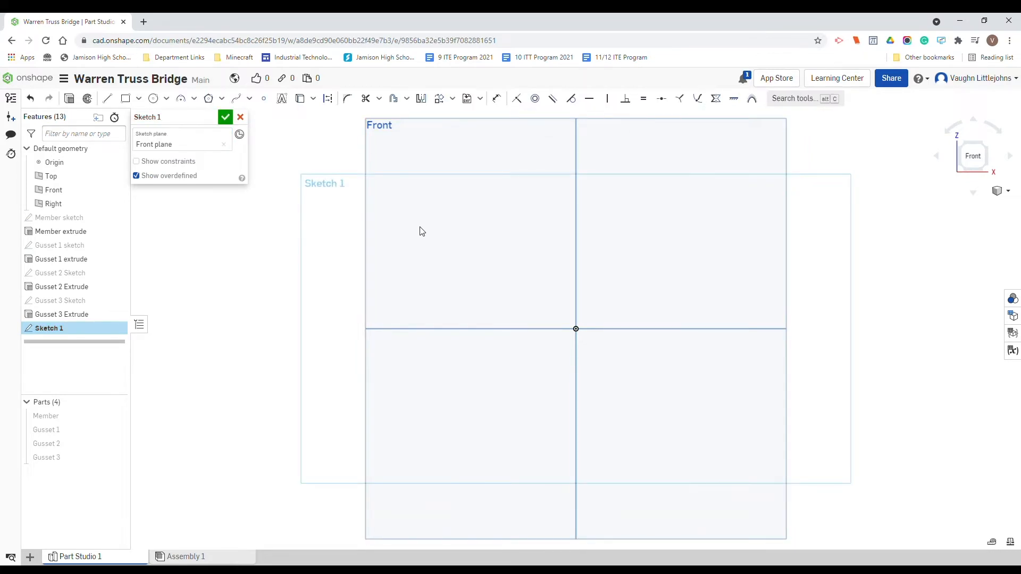
mouse_move(154, 99)
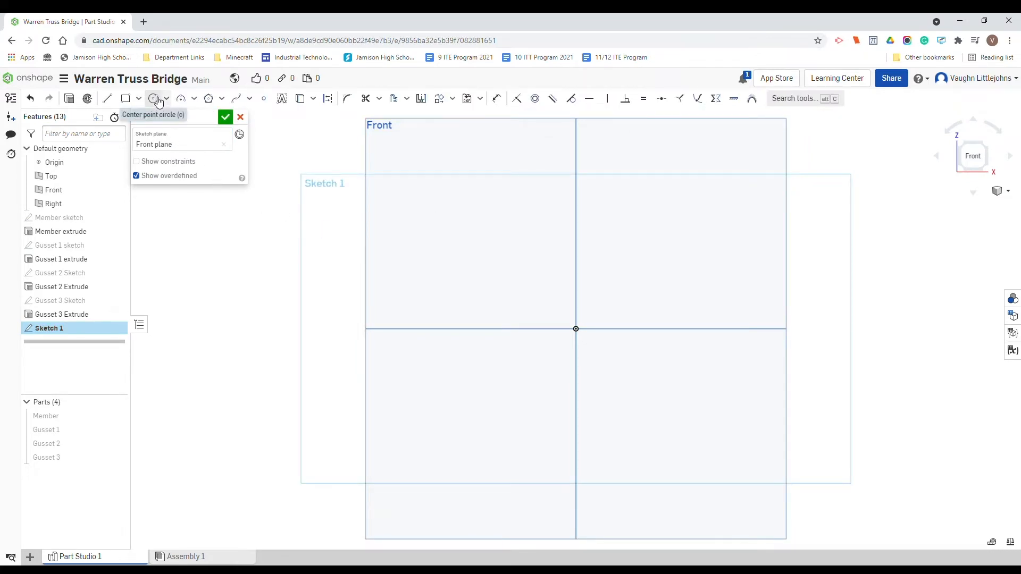
click(154, 98)
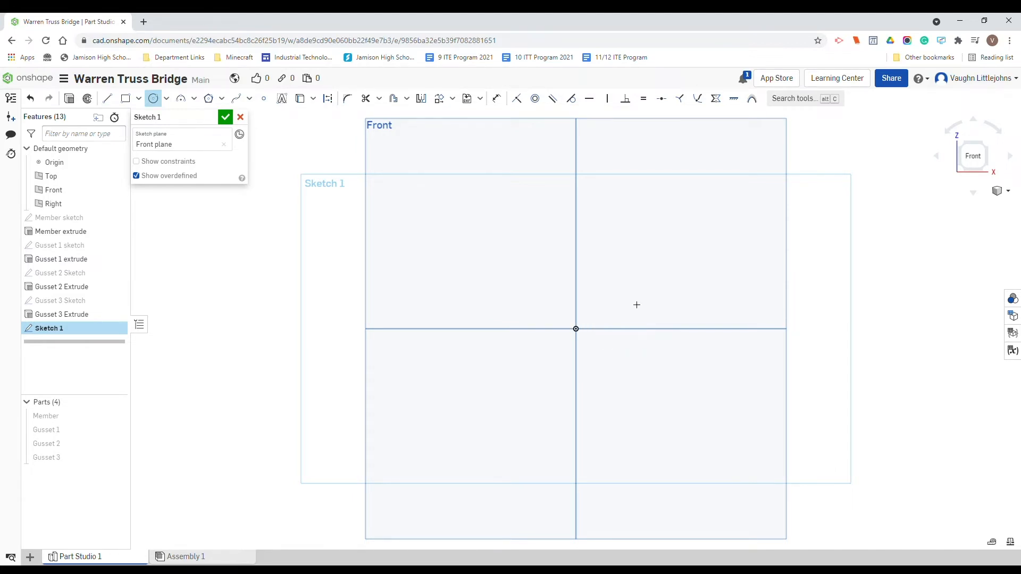
mouse_move(637, 291)
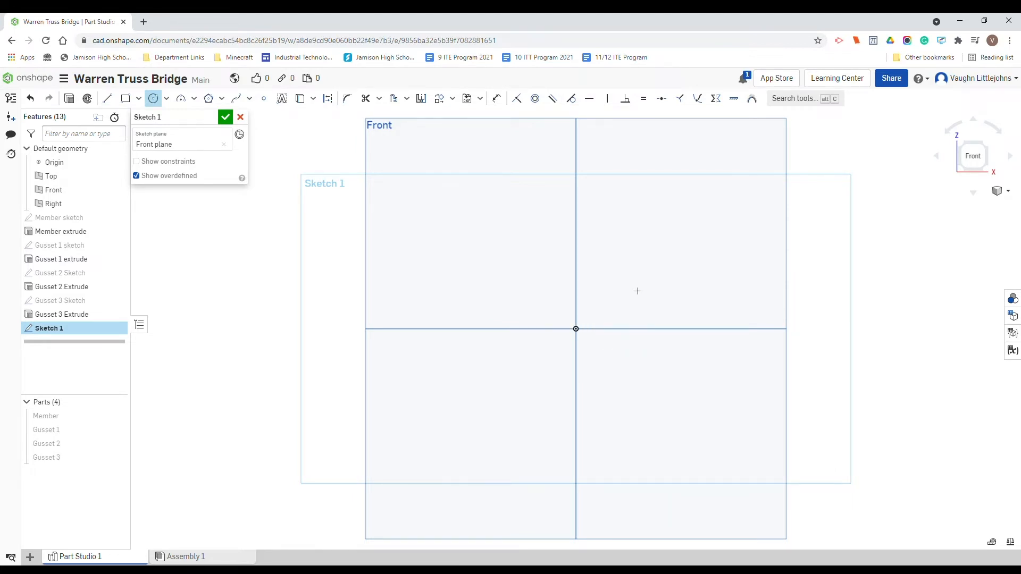
mouse_move(598, 299)
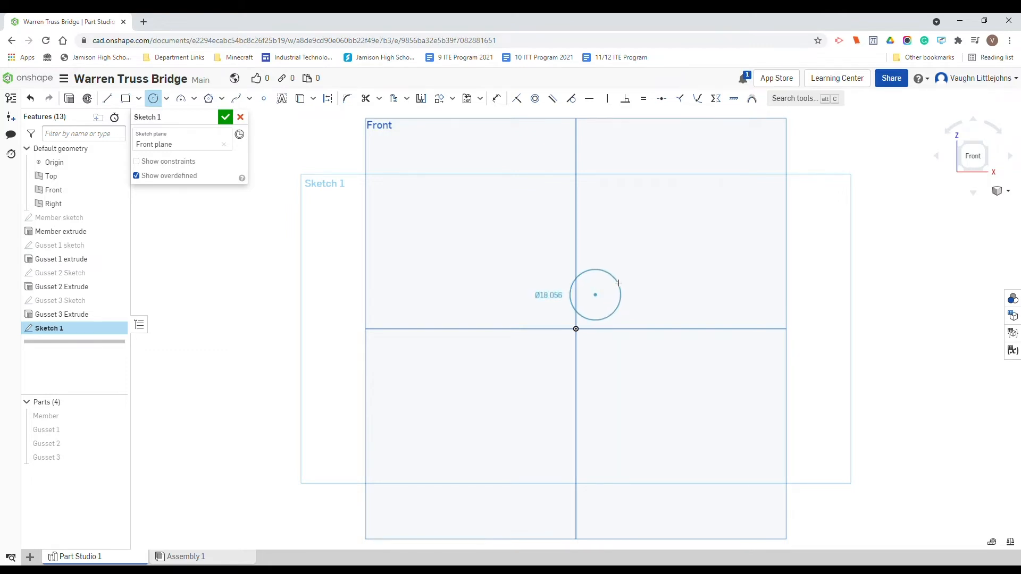
click(594, 294)
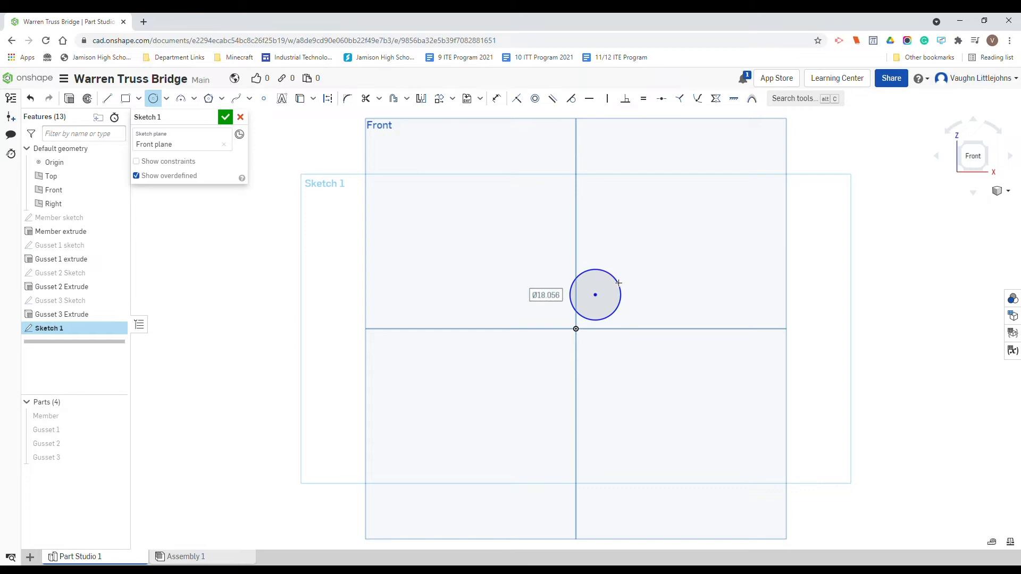
text(2.4)
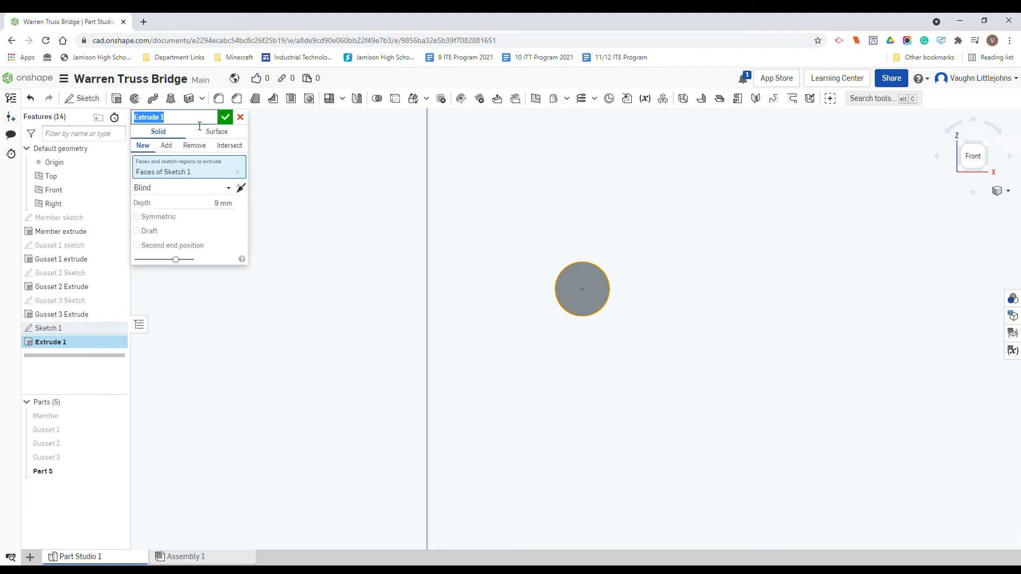
Name the extrude feature '9mm Rivet Extrude'.
text(9mm)
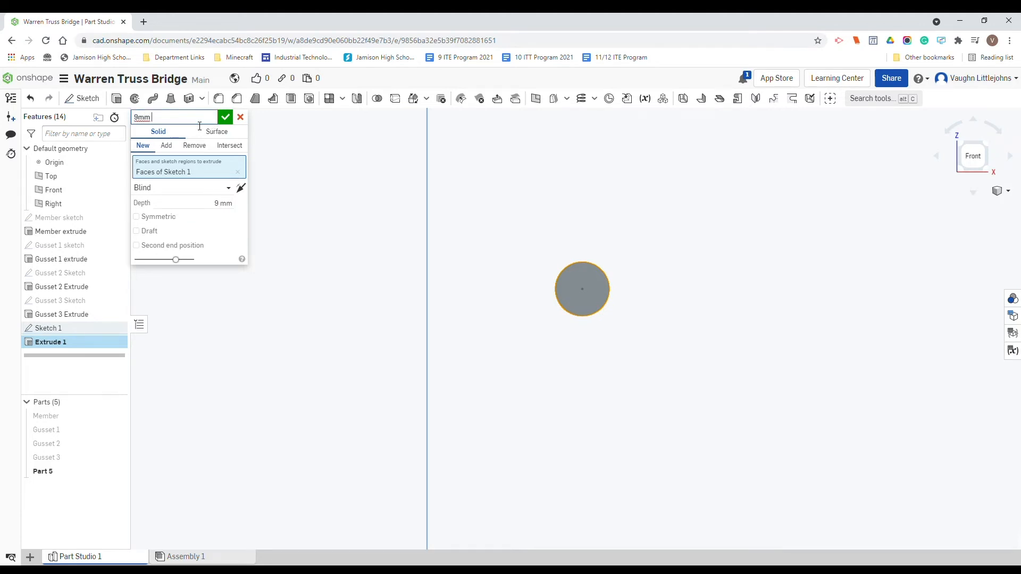
text(Rivet)
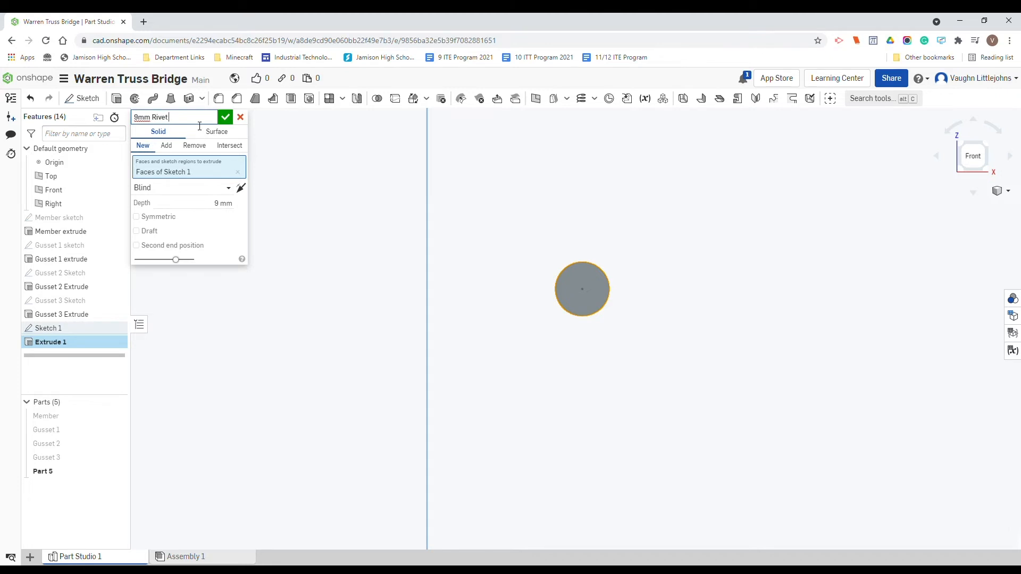
text(Extrude)
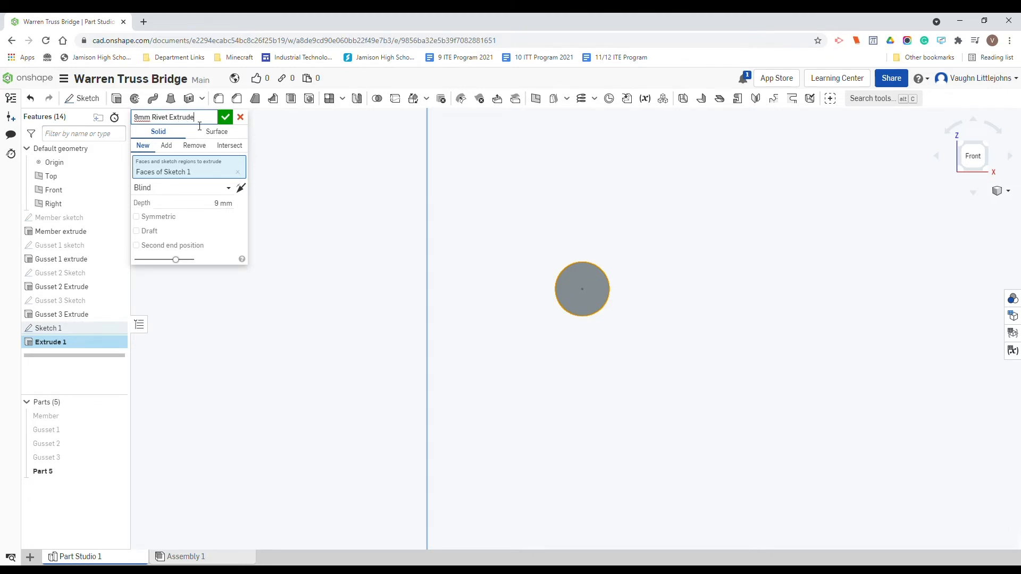
triple_click(171, 116)
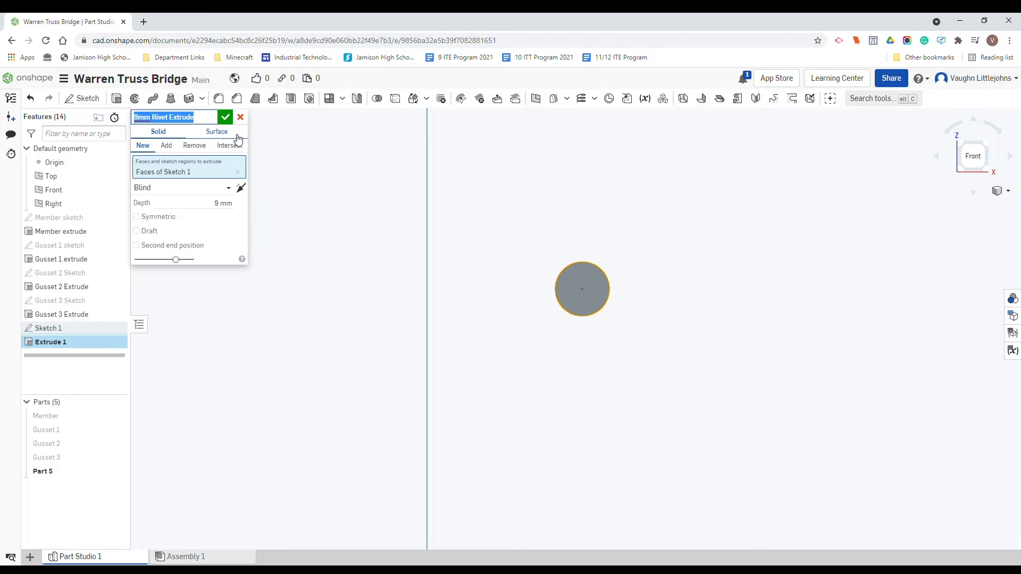
click(225, 117)
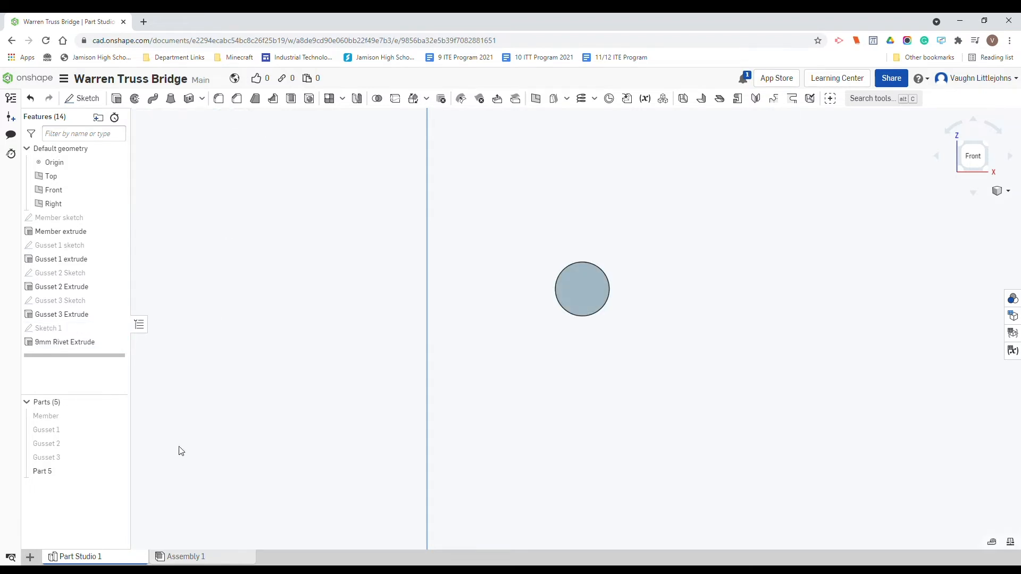
Rename Part 5 to '9mm Rivet'.
right_click(42, 470)
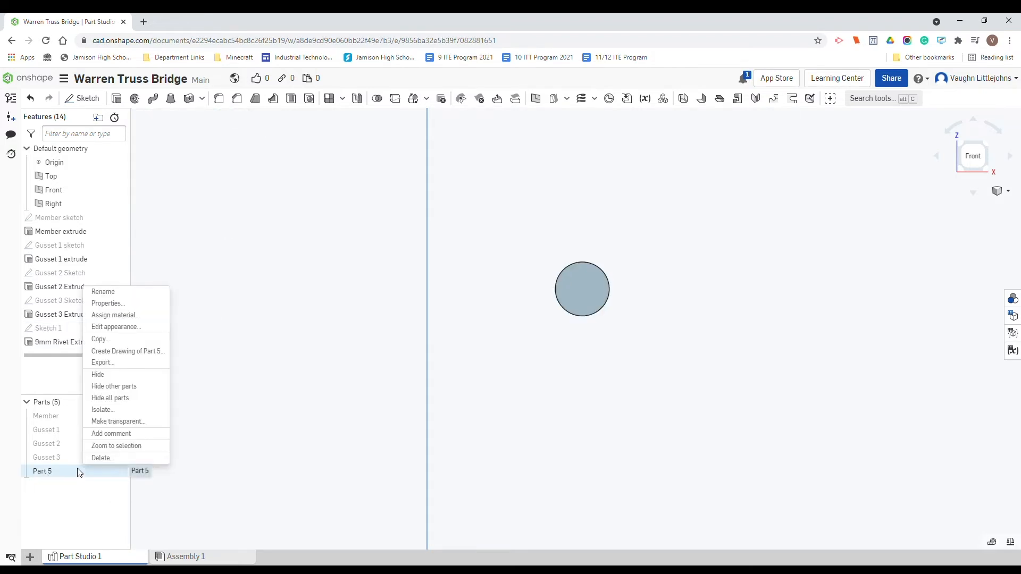
mouse_move(114, 386)
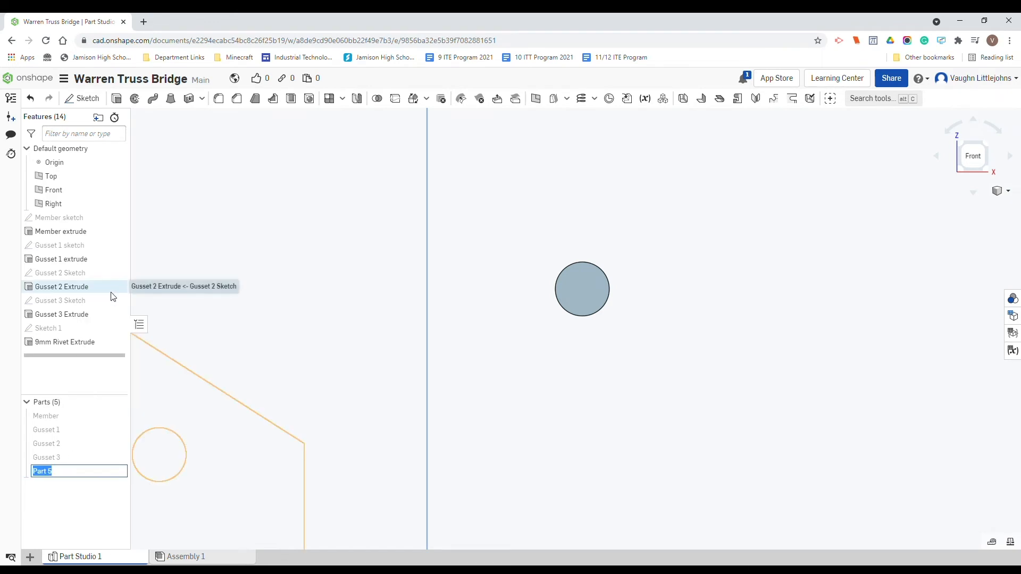
text(9mm Rivet Extrude)
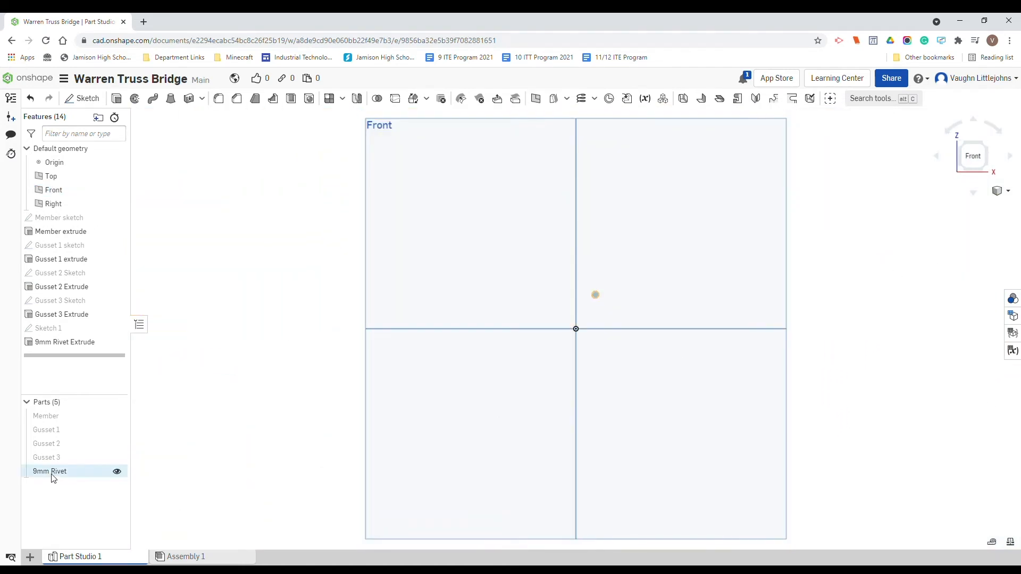
click(117, 471)
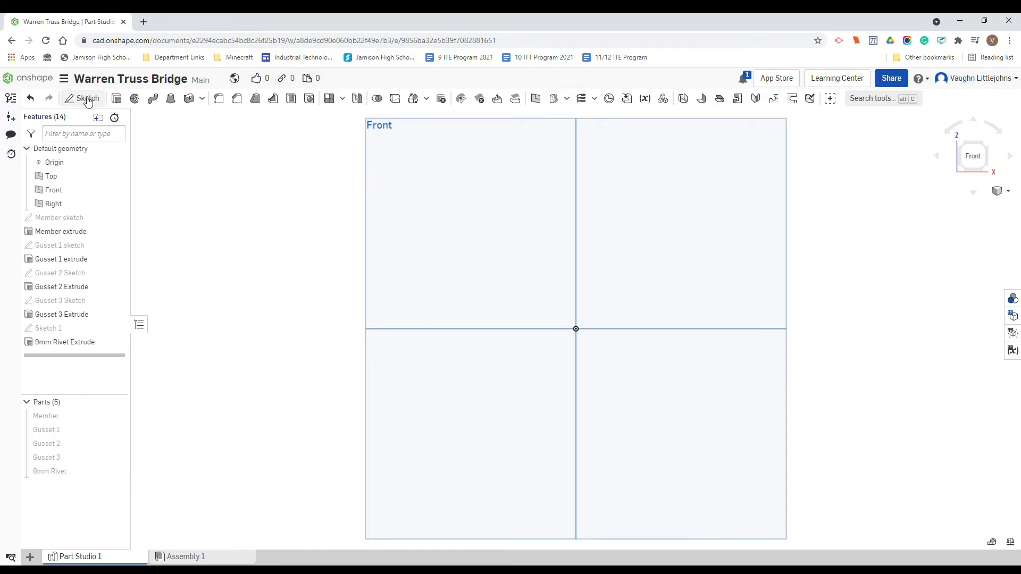
Start Sketch 2 on the Front plane with a circle centred on the origin.
click(86, 99)
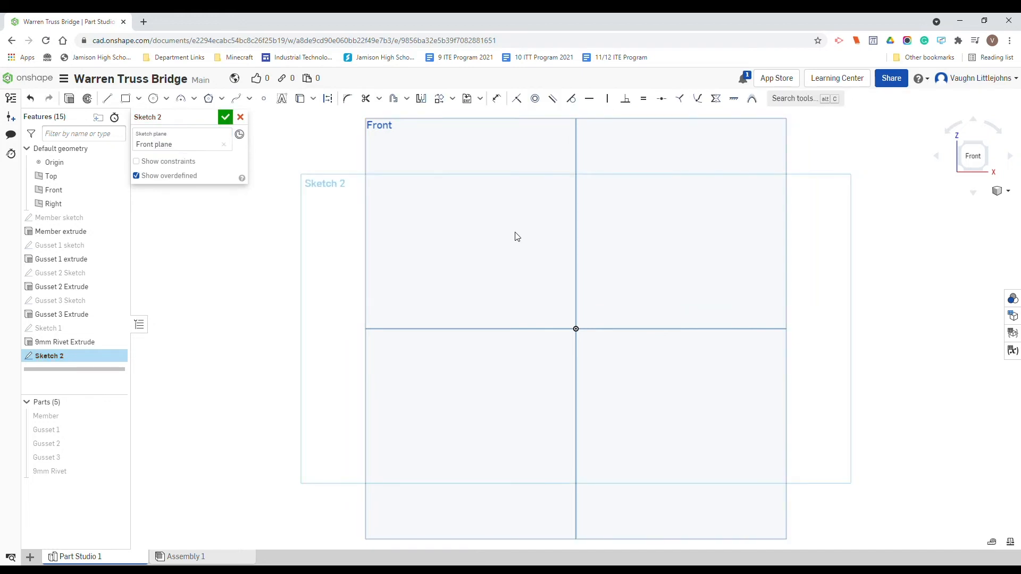
mouse_move(154, 98)
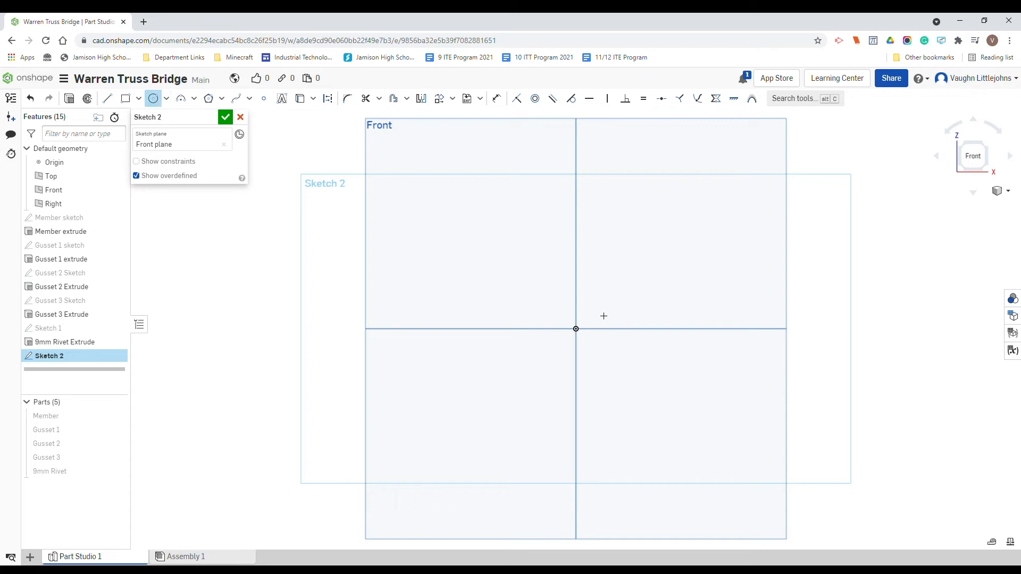
drag(575, 328, 625, 302)
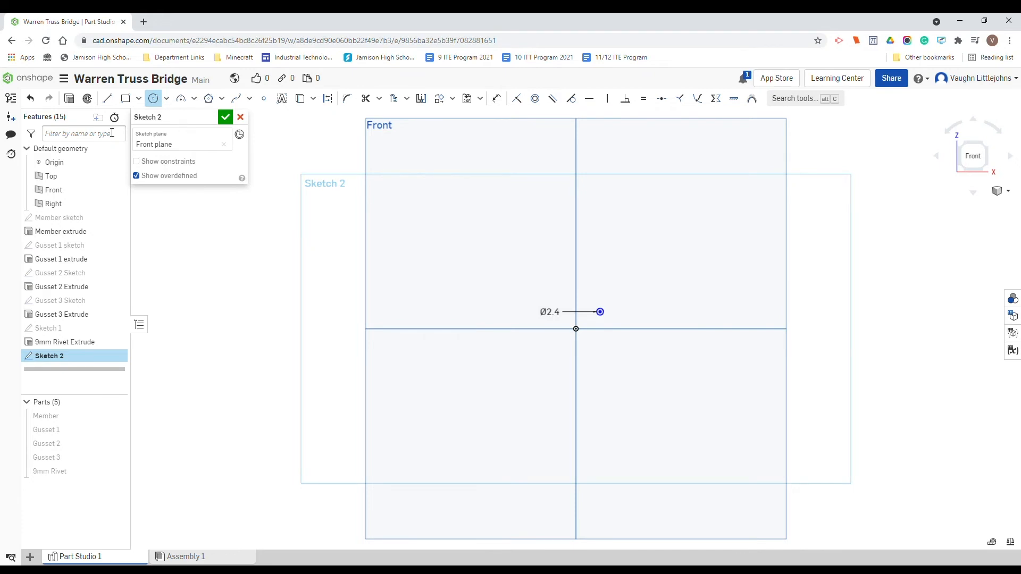
mouse_move(68, 98)
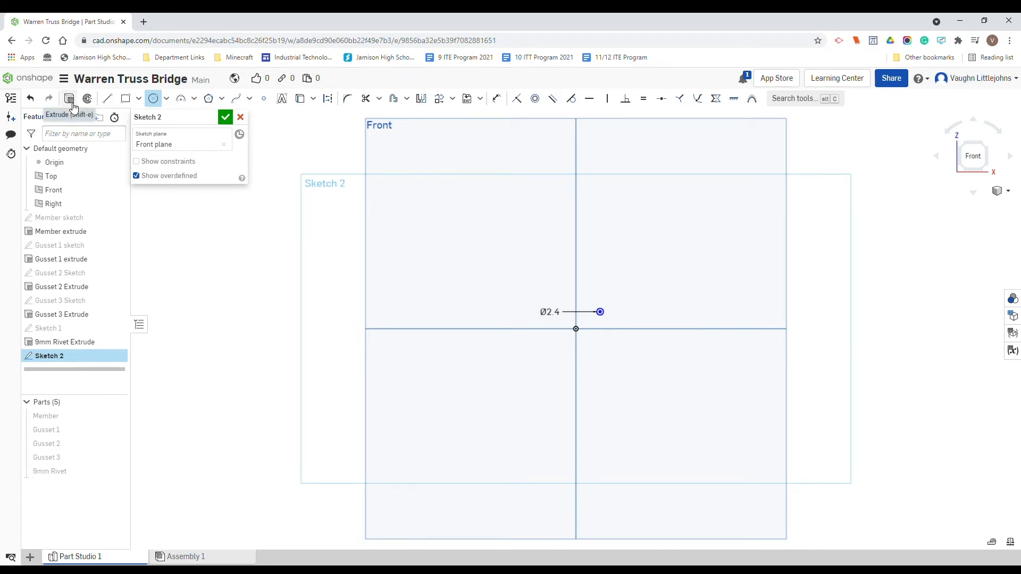
Extrude the circle 6 mm and name the feature '6mm Rivet Extrude'.
click(68, 99)
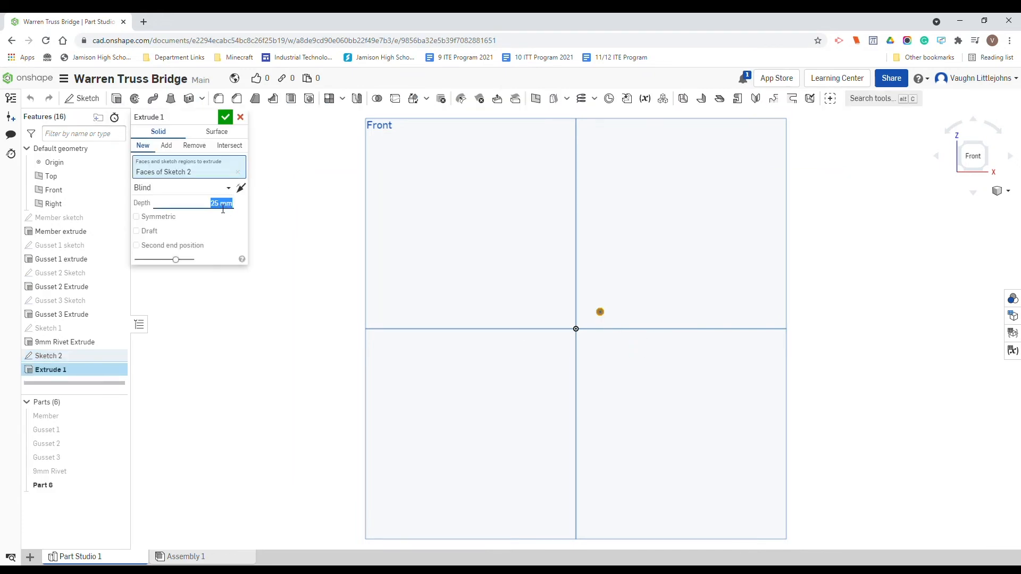
text(6)
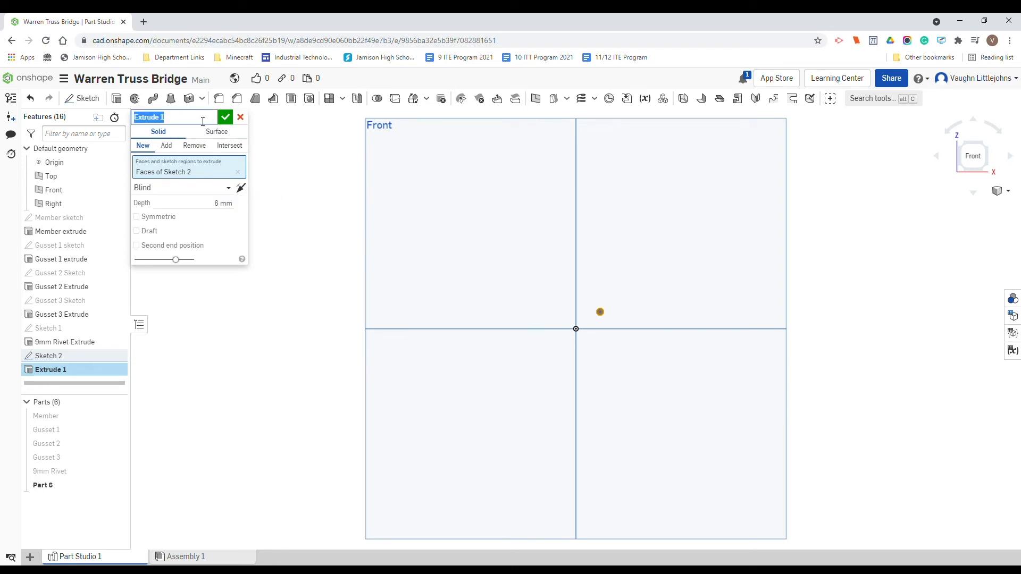
text(9mm Rivet Extrude)
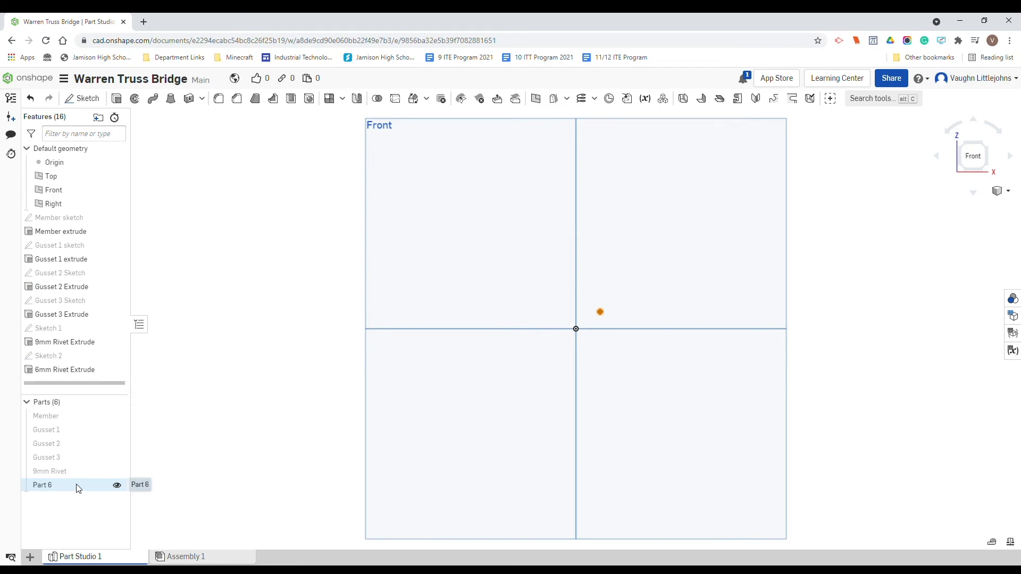
Begin renaming the new Part 6 through its context menu.
double_click(41, 484)
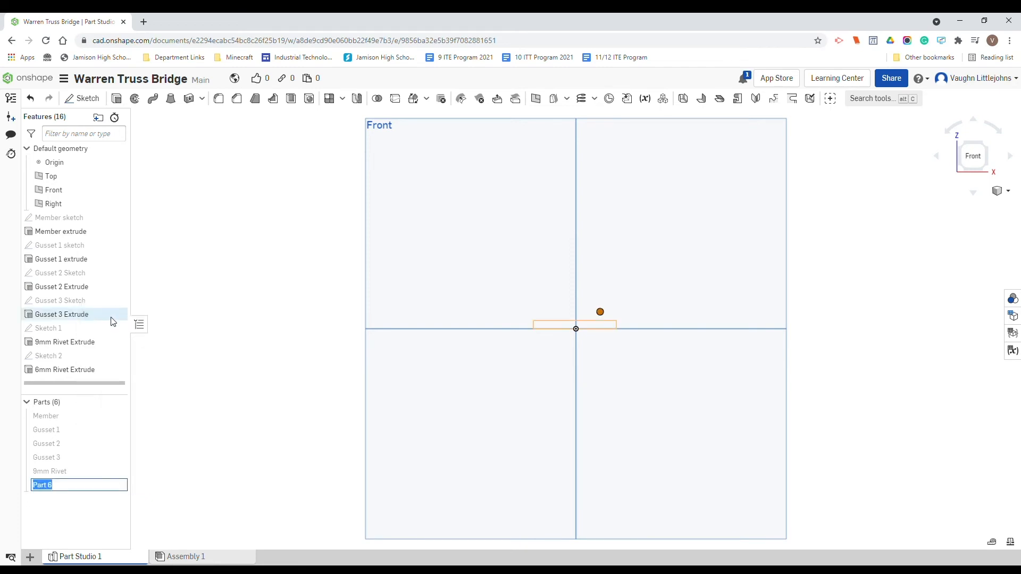
text(9mm Rivet Extrude)
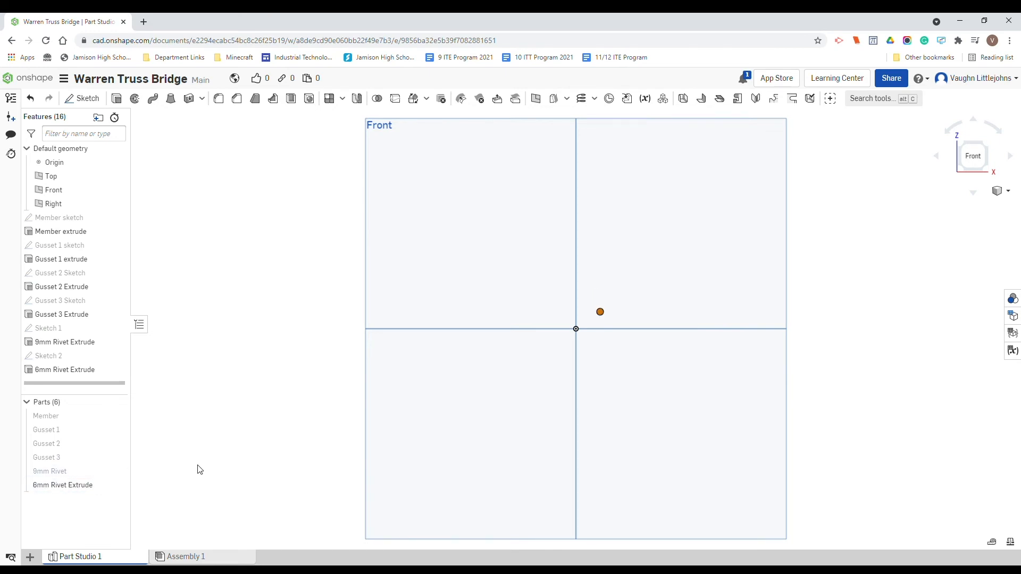
right_click(61, 485)
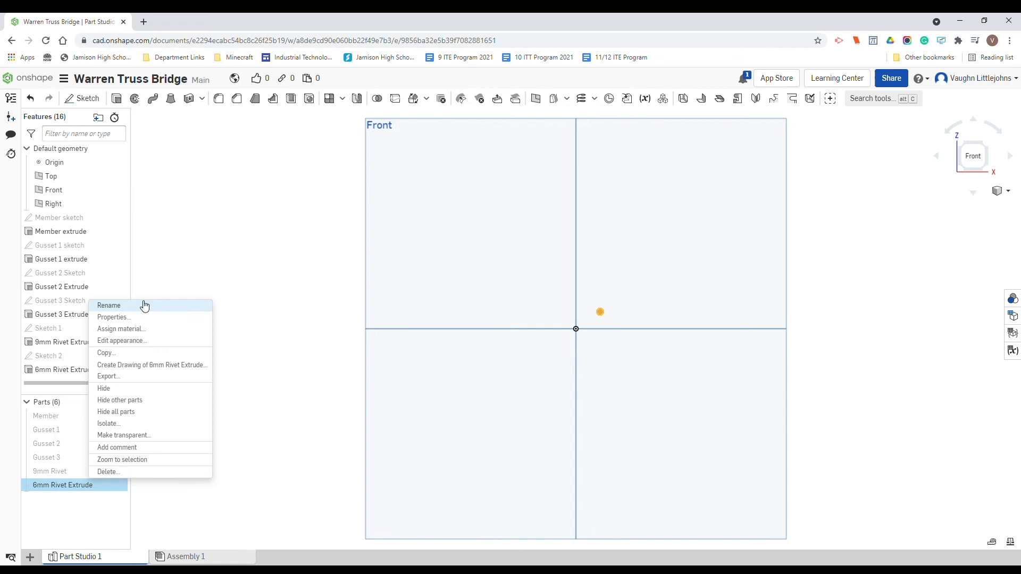
click(108, 305)
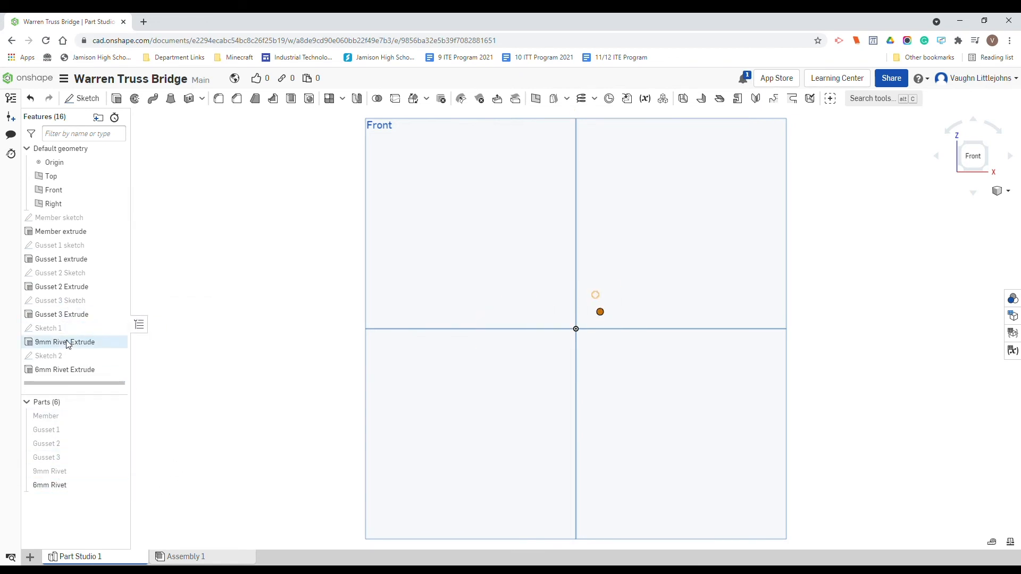
Rename Sketch 1 to '9mm Rivet Sketch'.
click(47, 355)
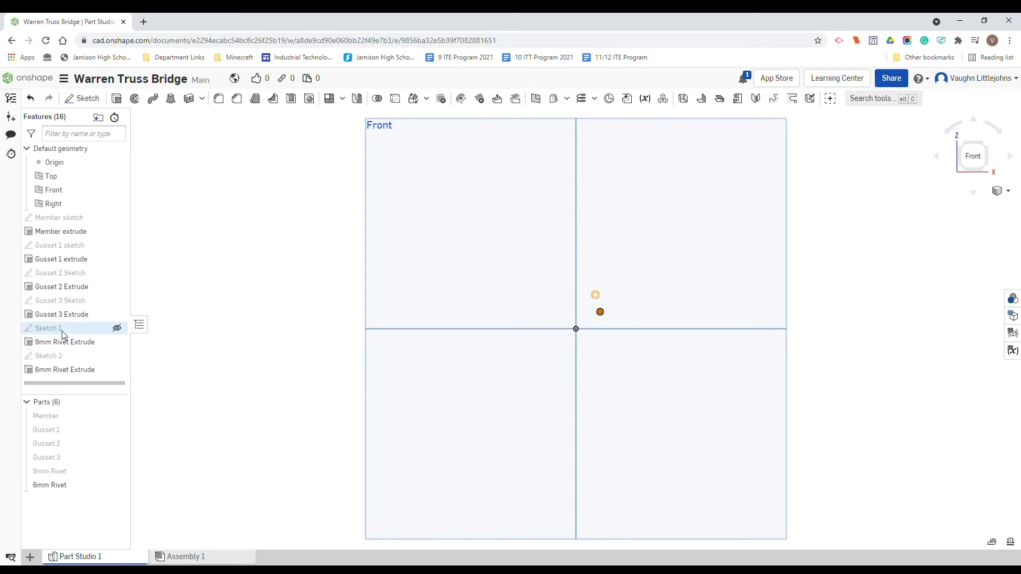
right_click(46, 328)
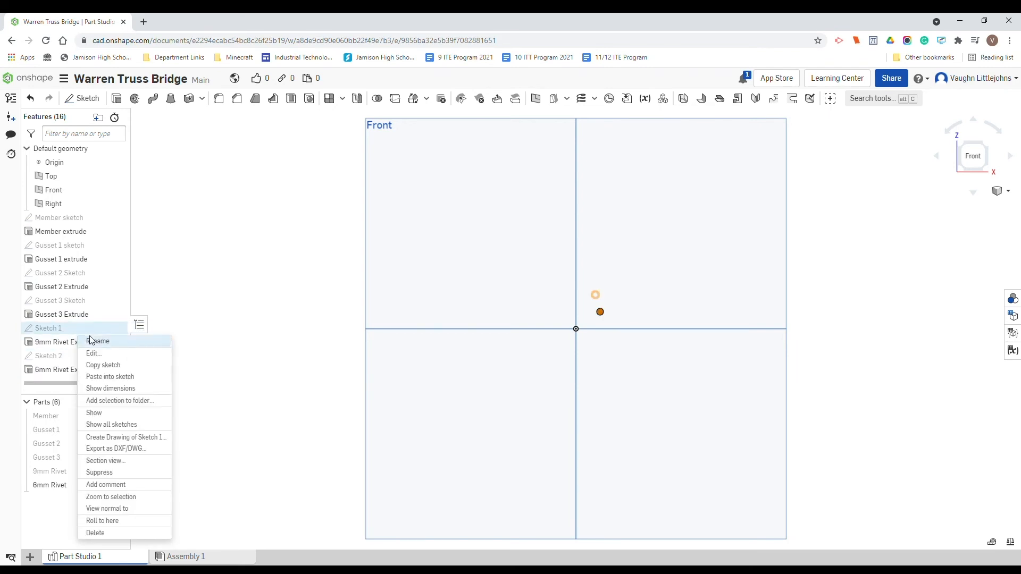
click(96, 340)
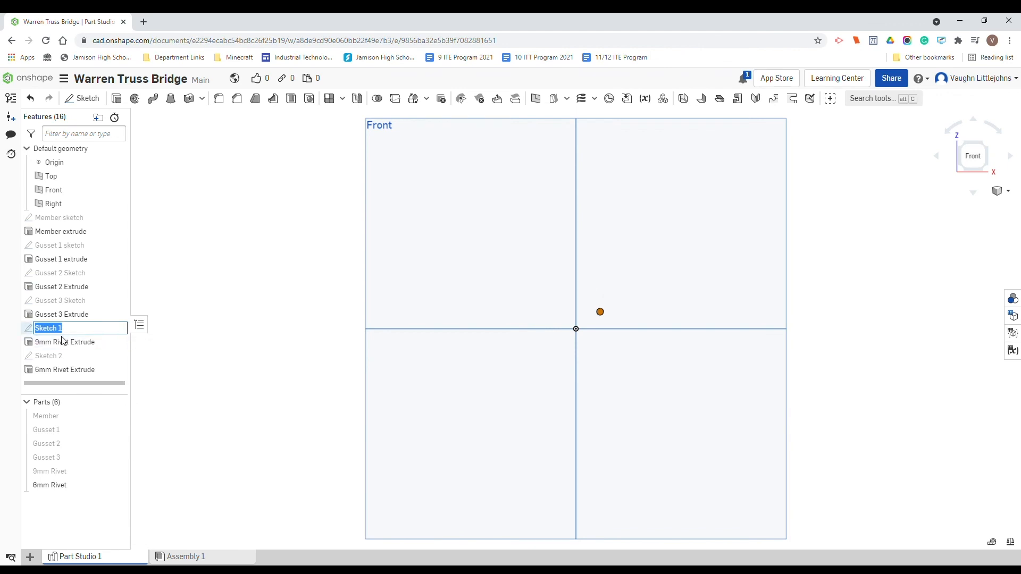
mouse_move(65, 341)
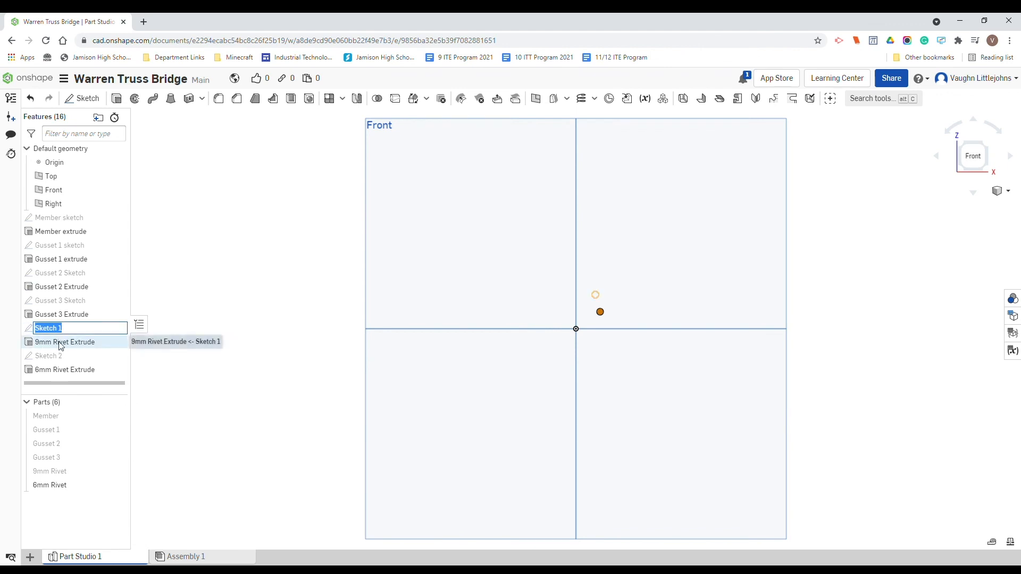
text(9)
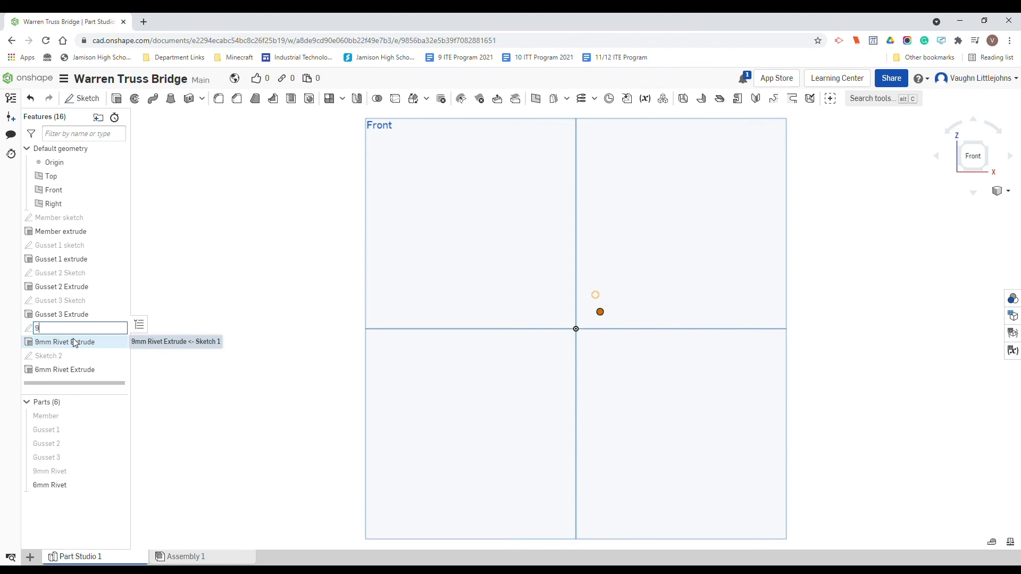
text(mm Rivet Sketch)
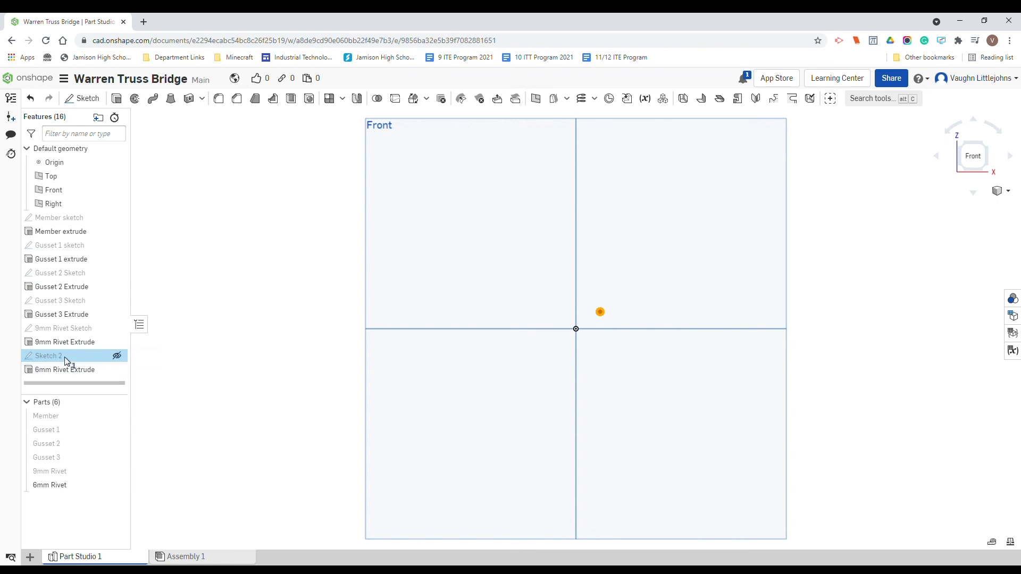
Start renaming Sketch 2, entering '6mm' of '6mm Rivet Sketch'.
right_click(49, 356)
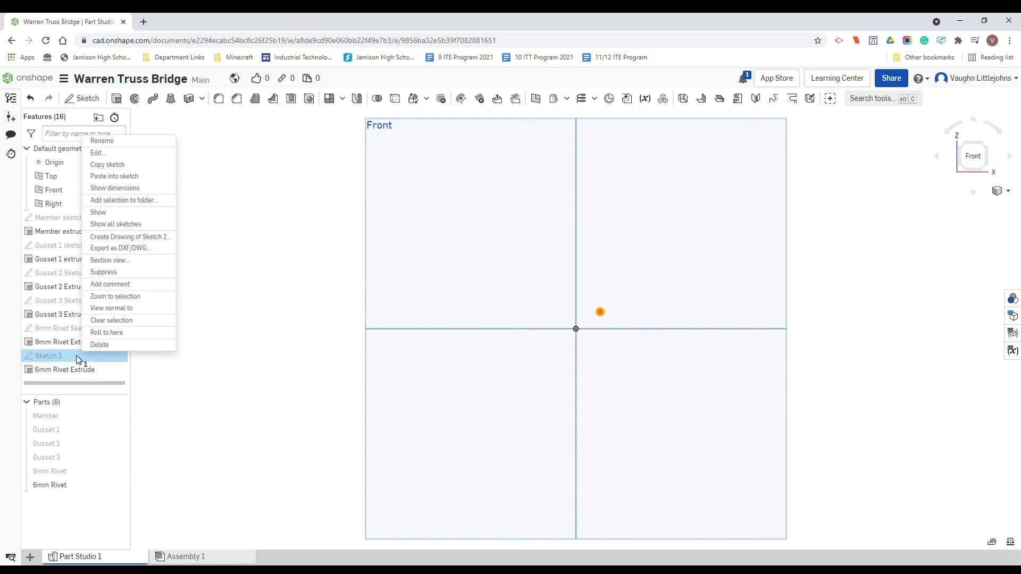
click(101, 141)
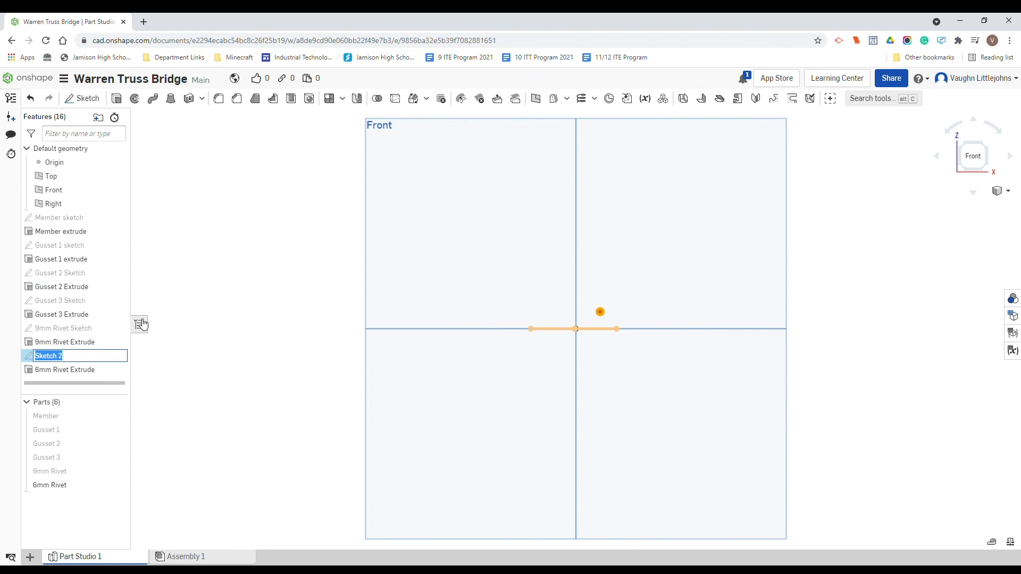
text(6mm)
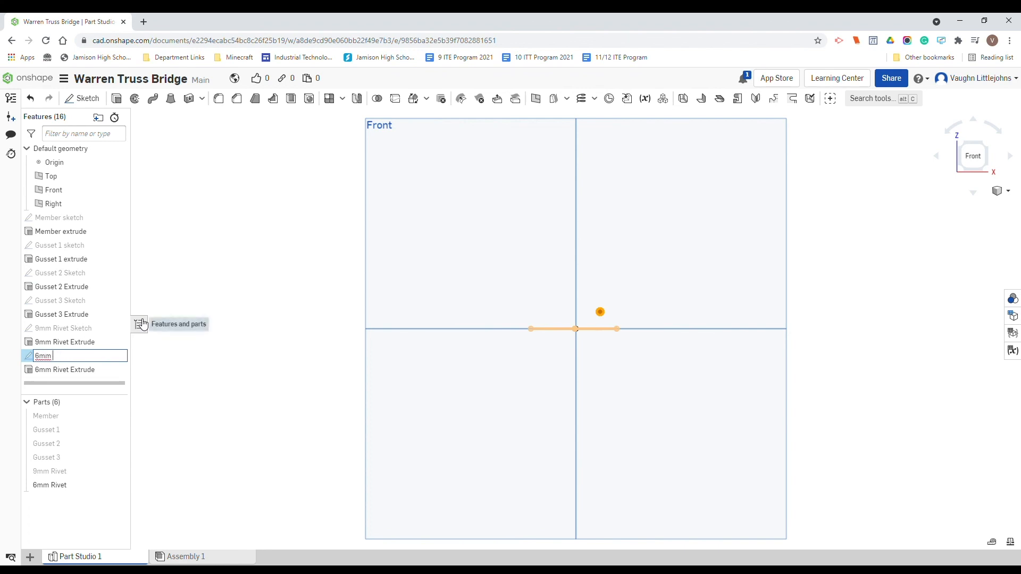